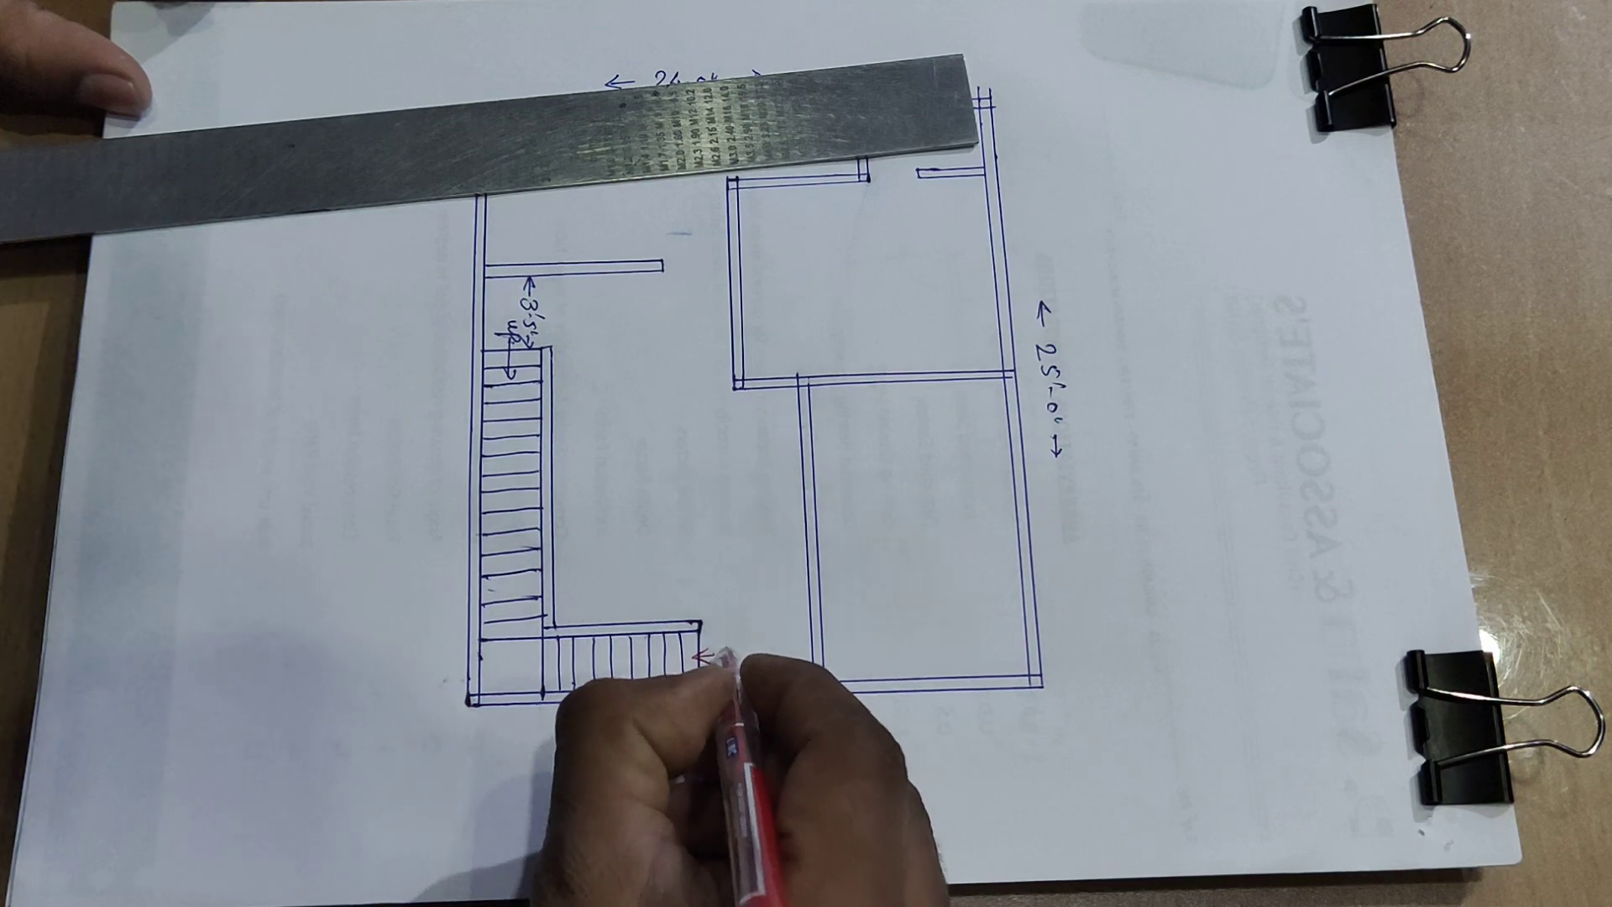
{"action": "type", "text": "5'-4\""}
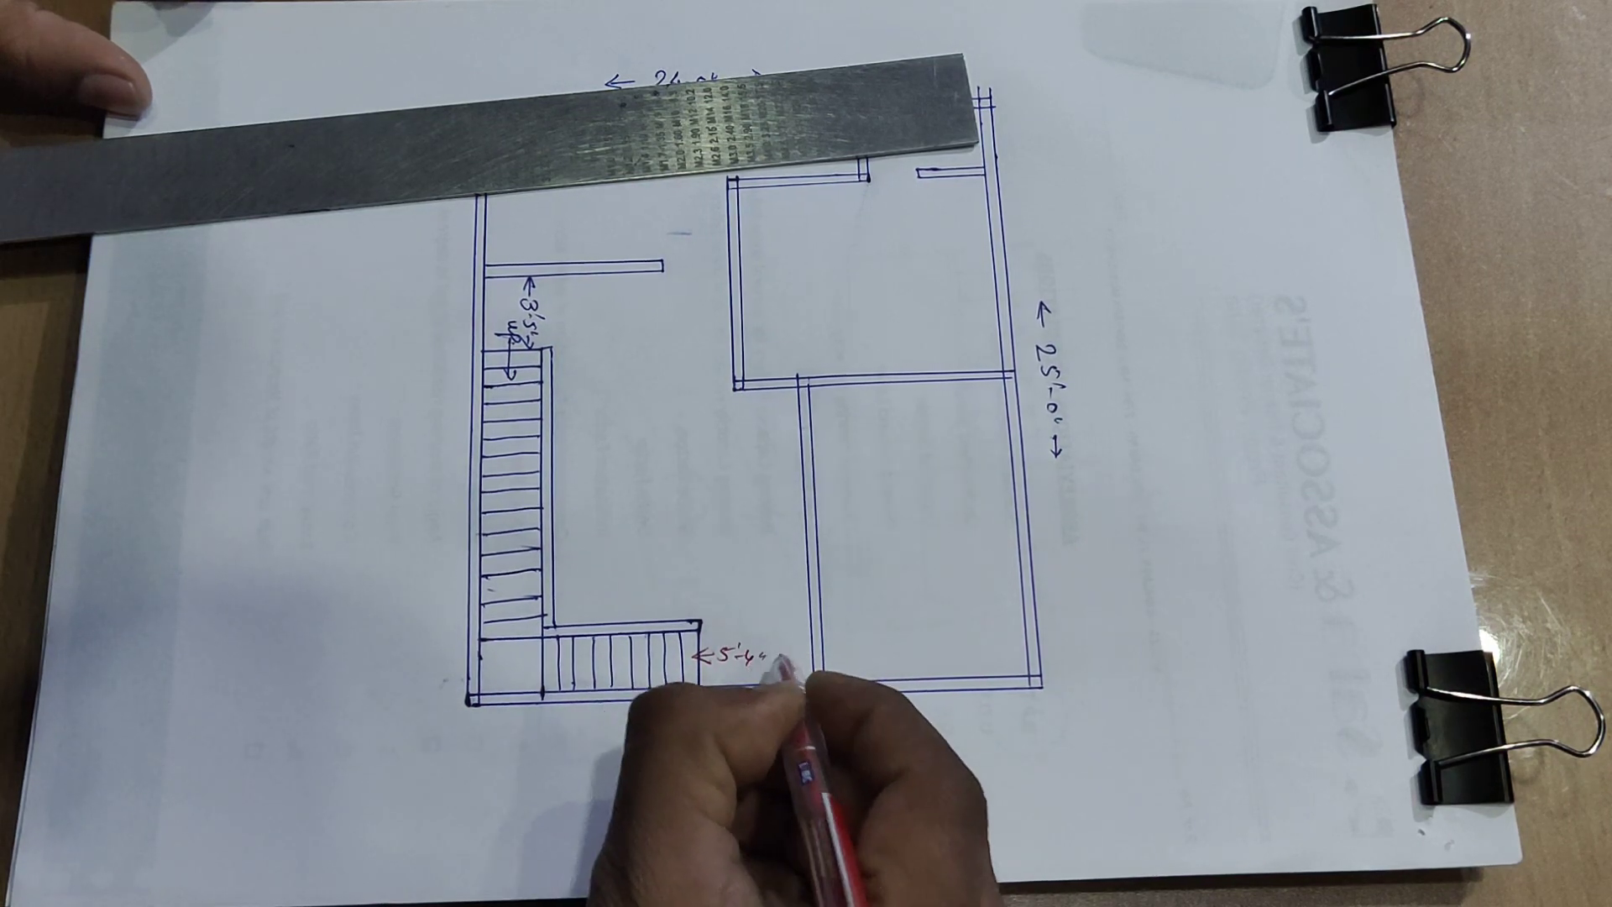